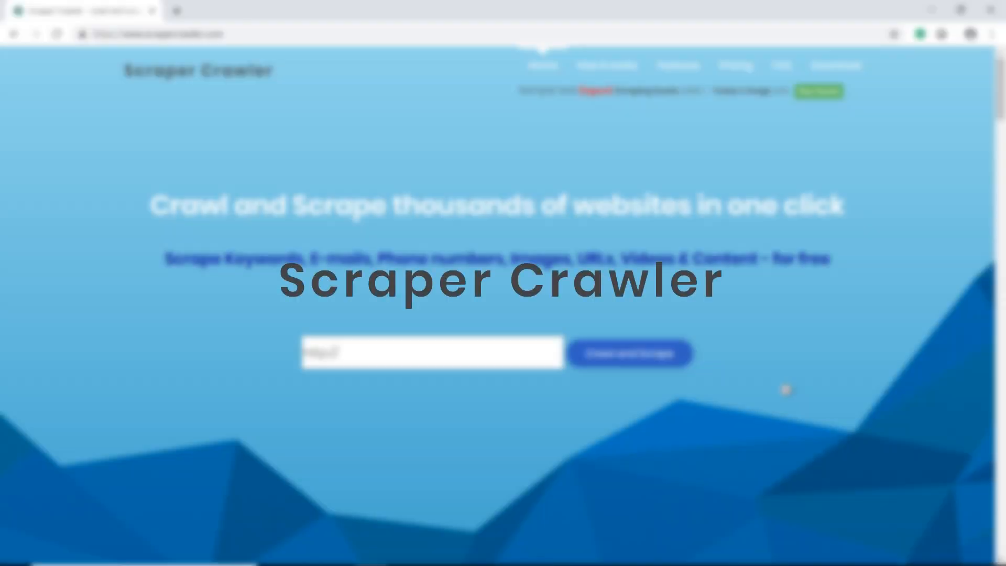
# Install the Scraper Crawler V3 extension from the Chrome Web Store
pyautogui.scroll(-3)
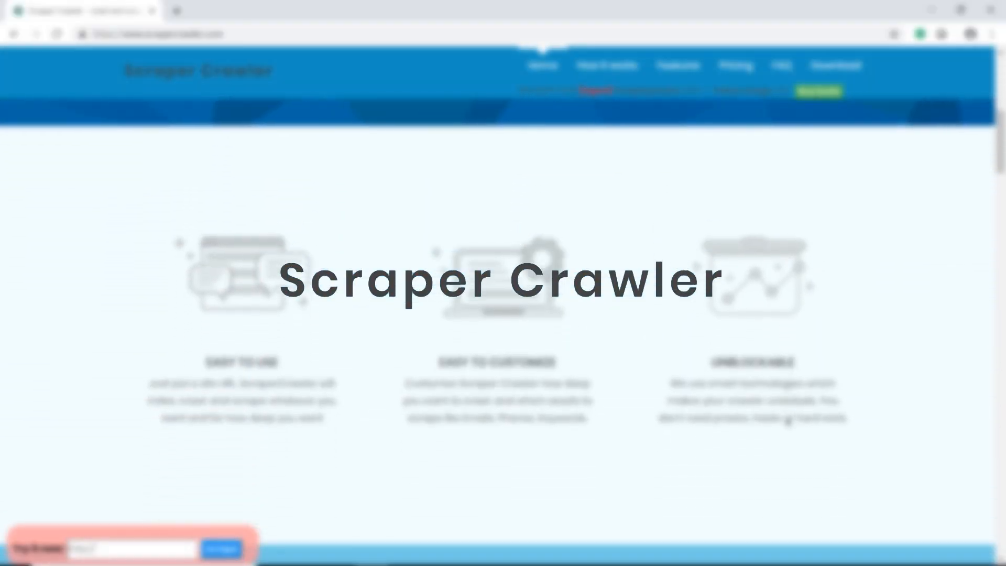
pyautogui.scroll(-3)
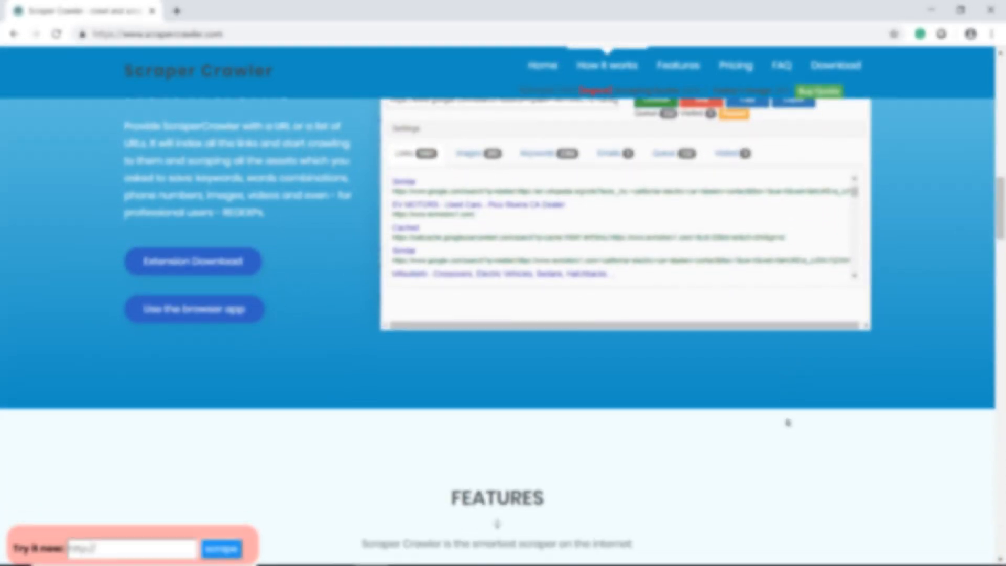
pyautogui.scroll(-3)
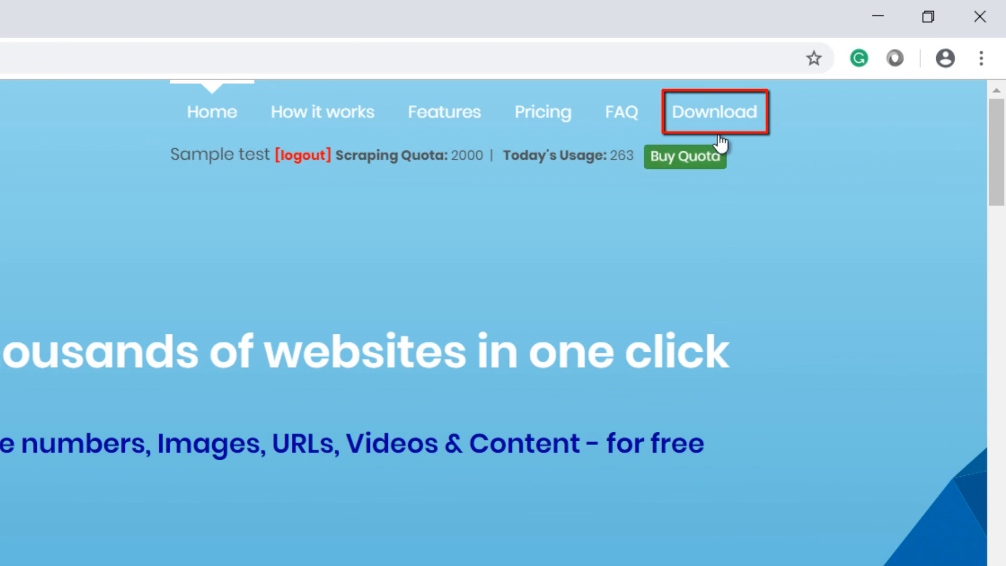
pyautogui.click(714, 112)
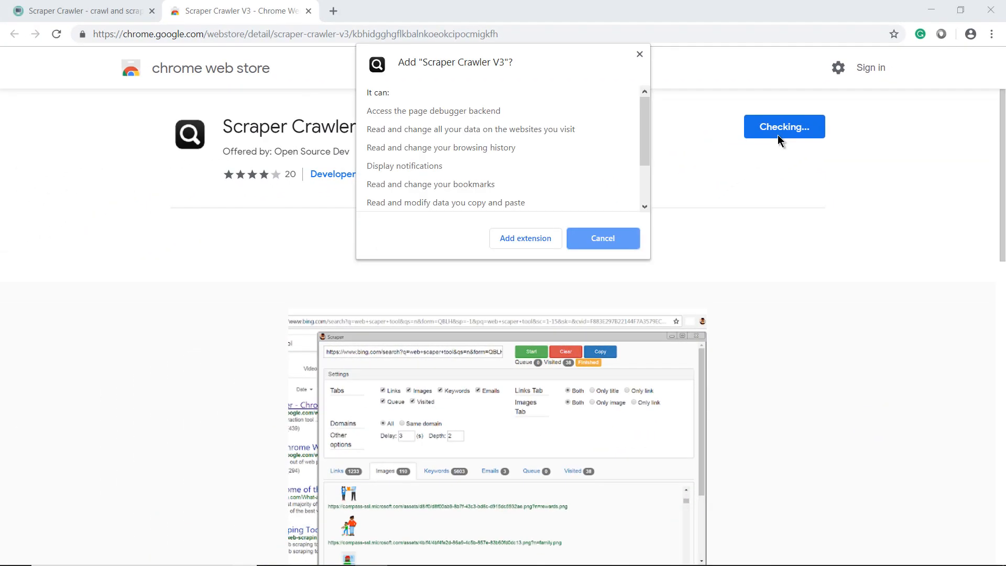
pyautogui.click(601, 238)
pyautogui.write('cars')
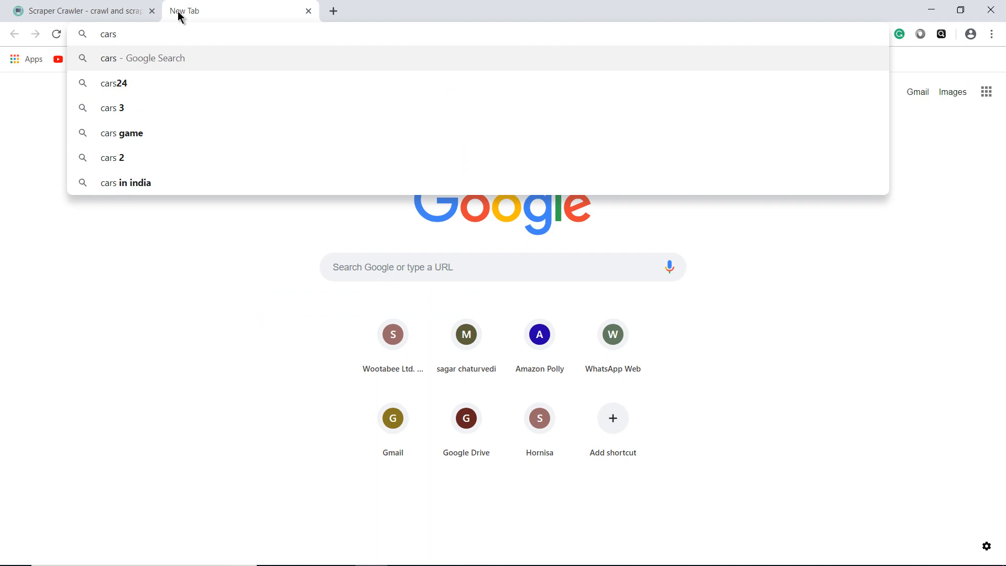
# Search Google for 'cars dealer california' and enter its URL in the scraper popup
pyautogui.write('dealer californ')
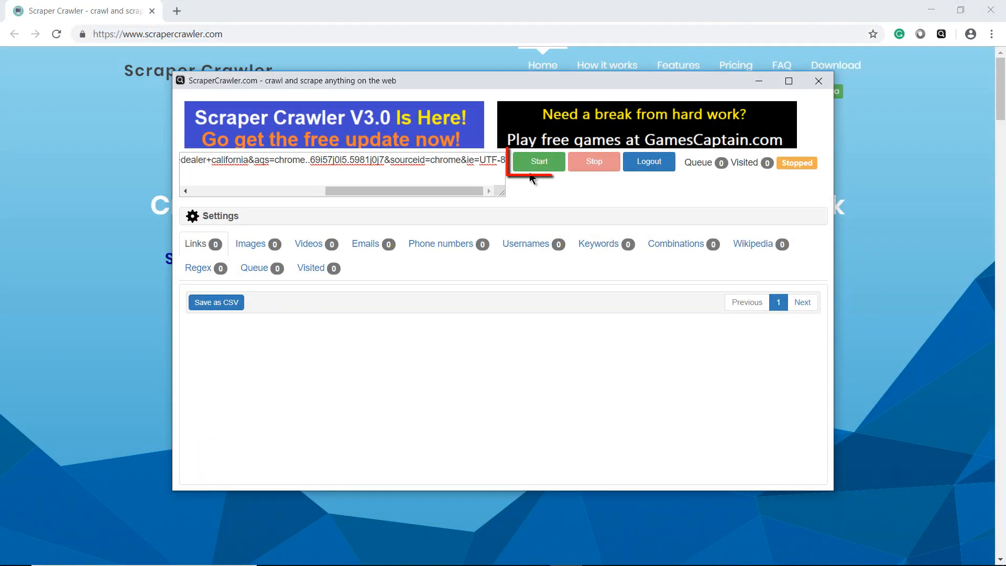
# Run the crawl until Finished and list the 10 email addresses found
pyautogui.click(537, 162)
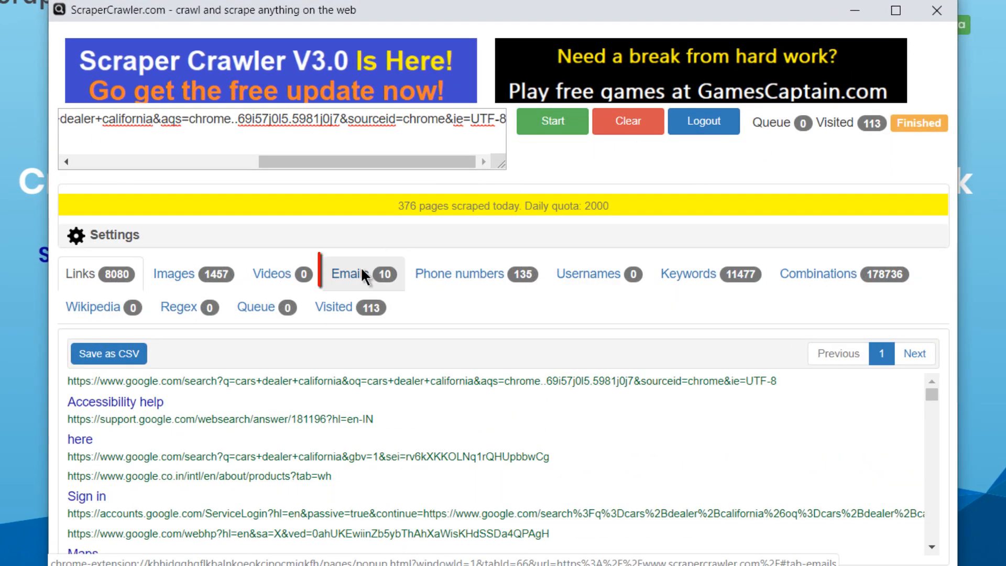
pyautogui.click(350, 273)
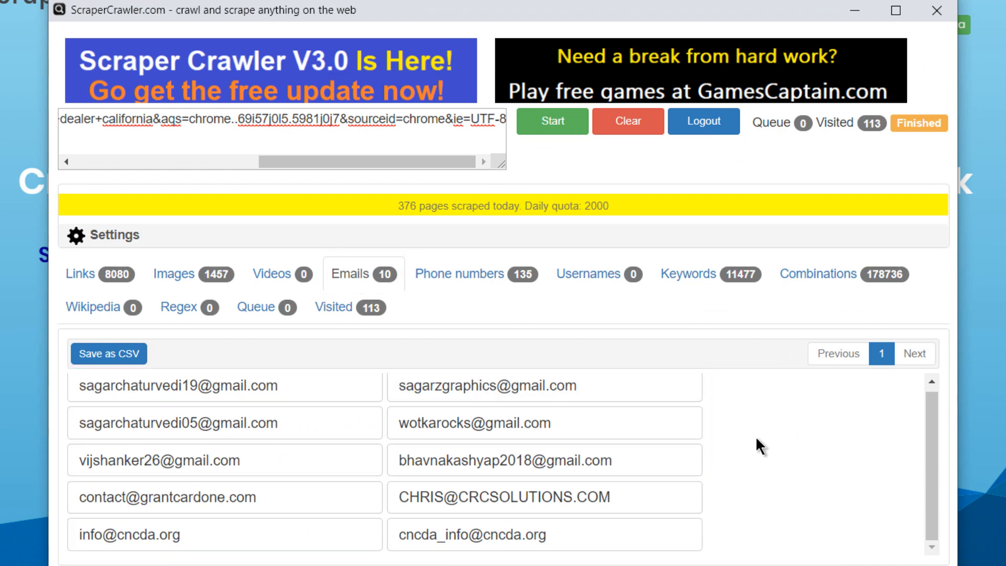
# Review the scraped images, videos and phone numbers lists
pyautogui.click(174, 273)
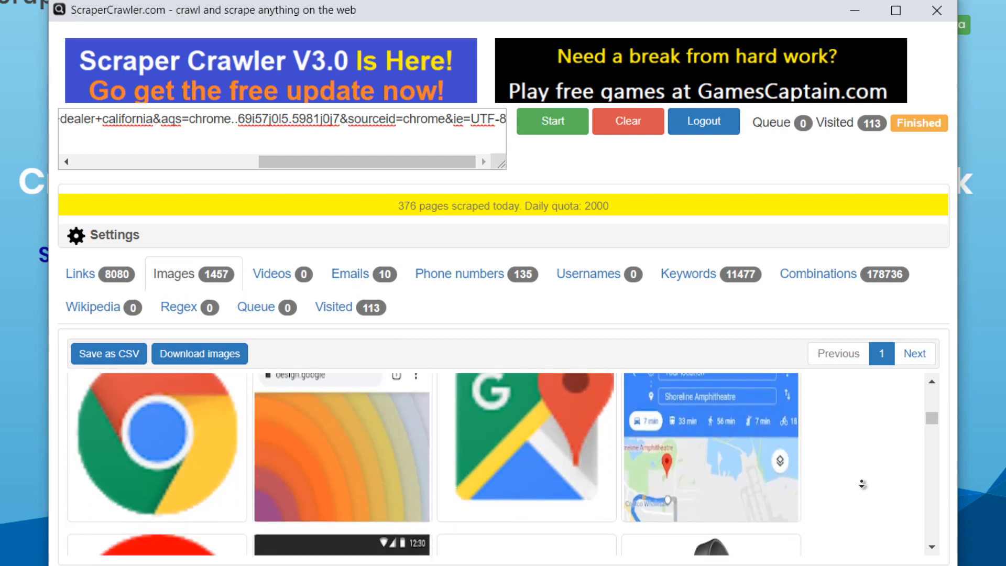
pyautogui.scroll(-3)
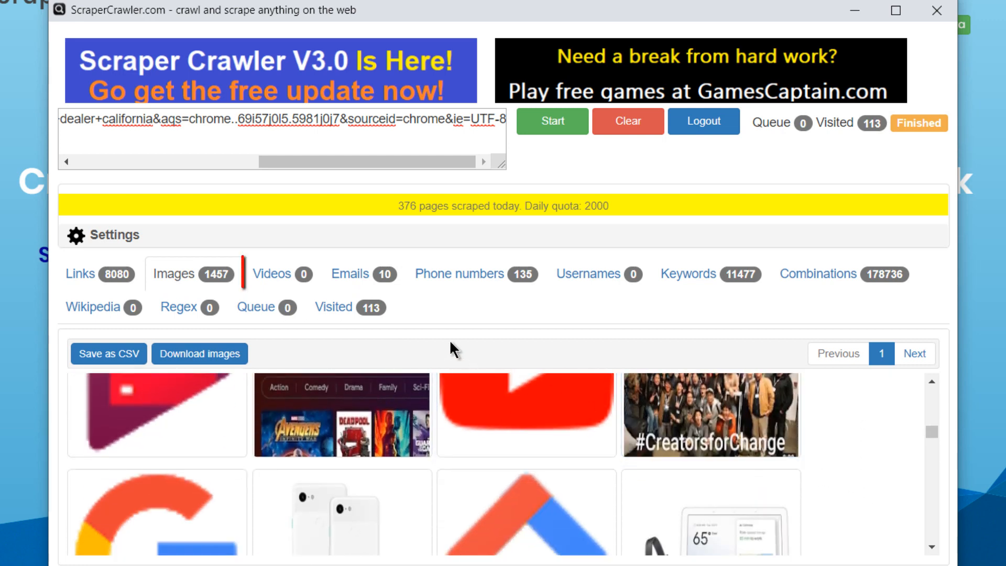
pyautogui.click(350, 273)
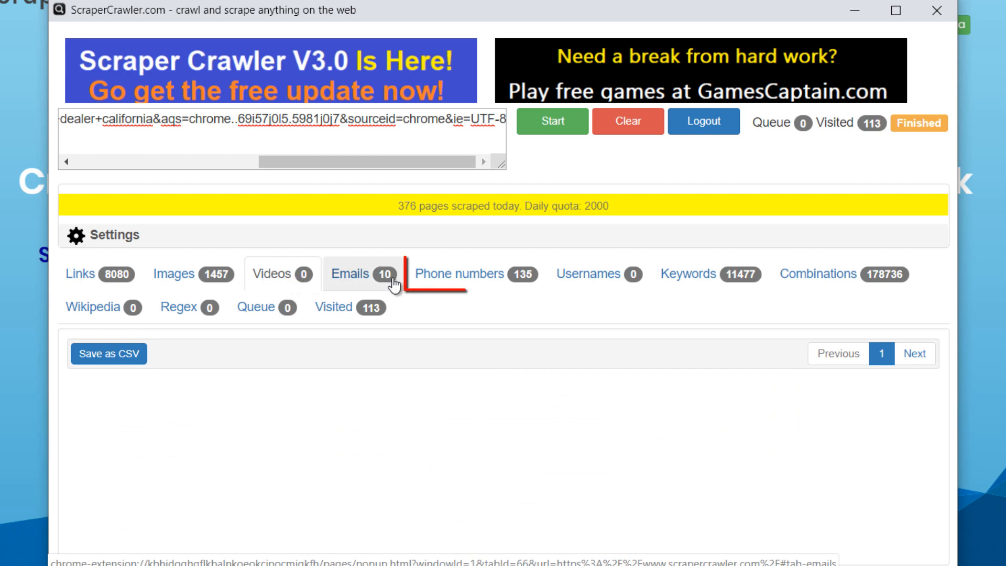
pyautogui.click(459, 273)
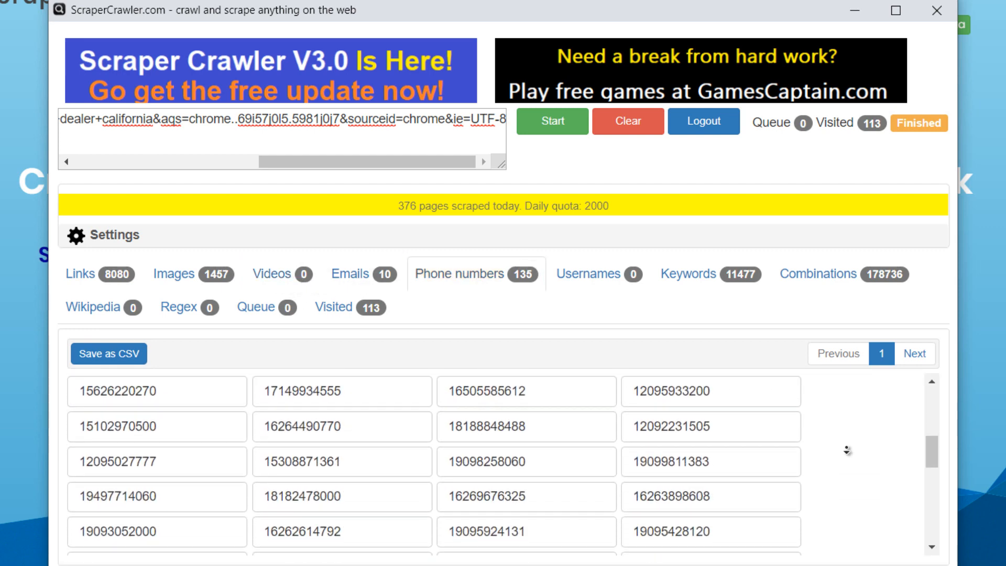
# Review the 11,477 keywords with their frequency counts
pyautogui.click(705, 274)
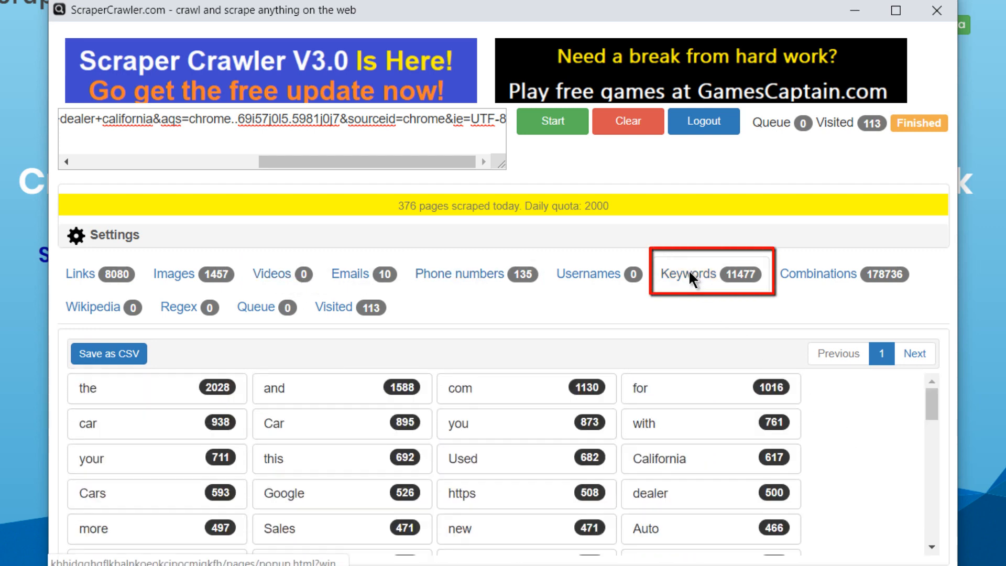
pyautogui.scroll(-3)
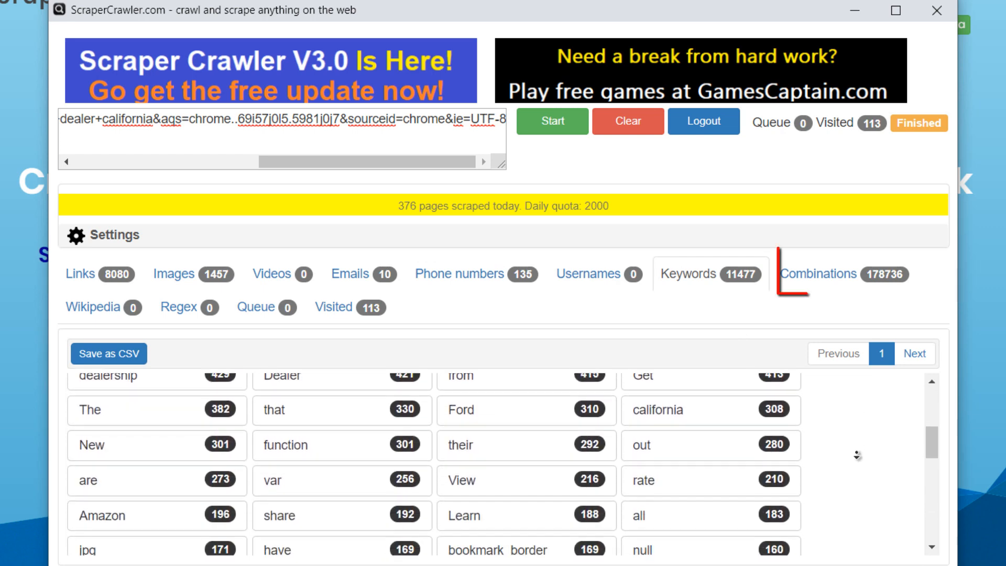
pyautogui.click(842, 273)
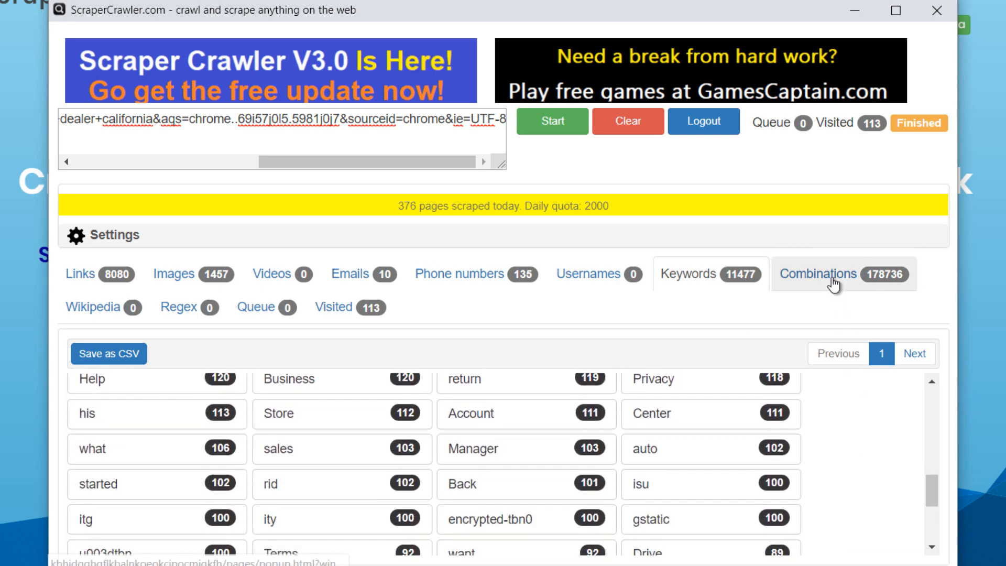
# Browse the 178,736 two-, three- and four-word combinations with counts
pyautogui.click(842, 273)
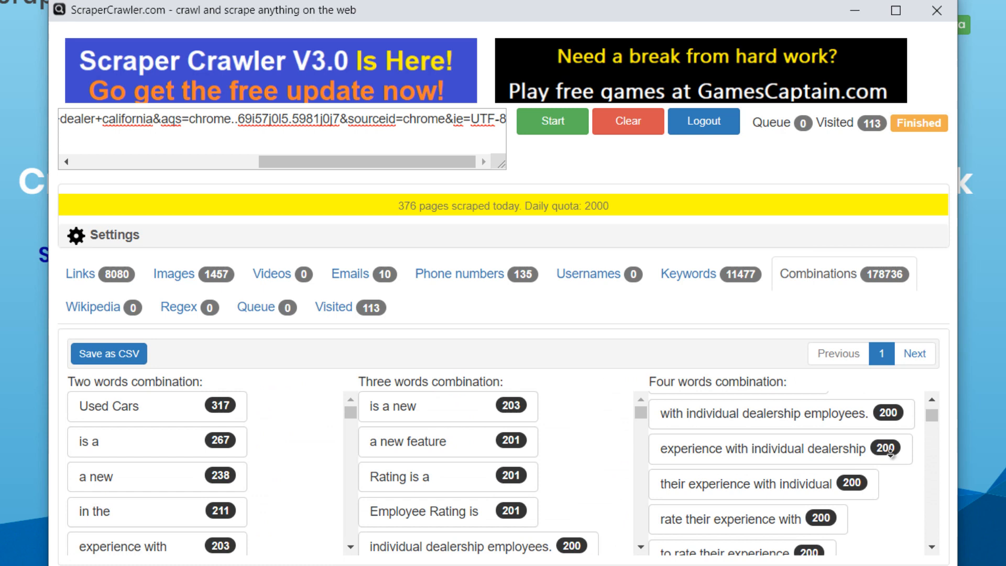
pyautogui.scroll(-3)
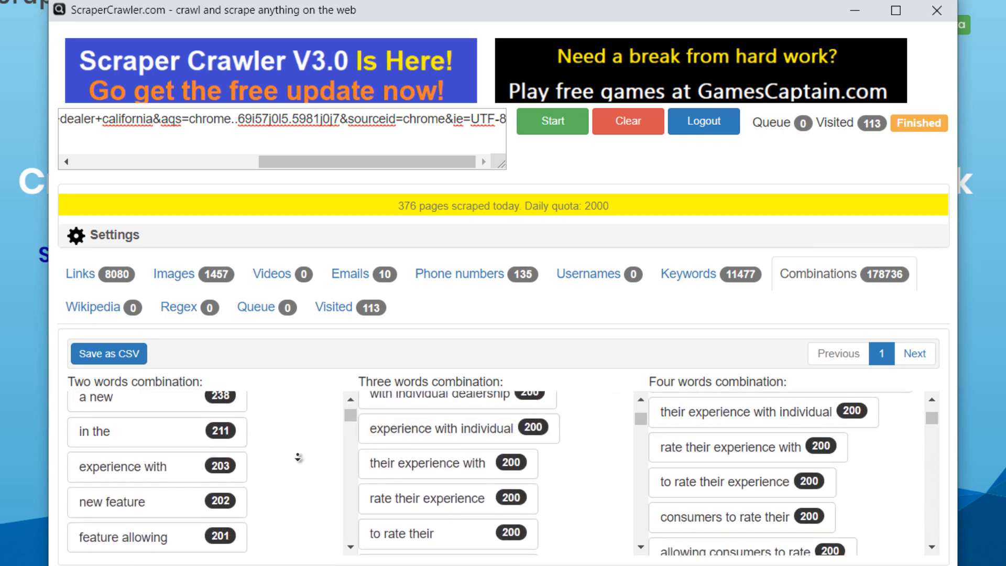
pyautogui.scroll(-3)
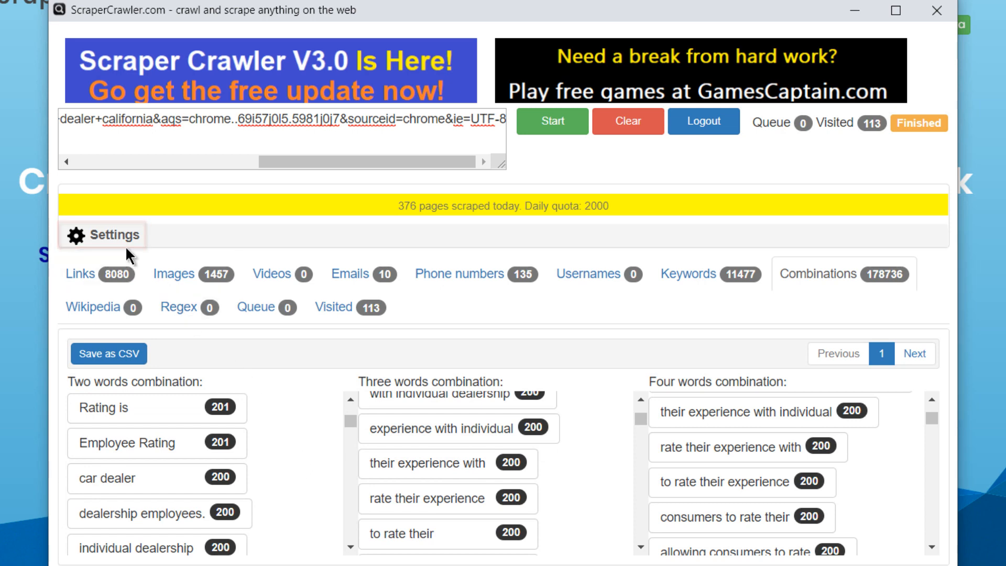
# Set Links to Only link and Images to Both, keeping all domains allowed
pyautogui.click(103, 235)
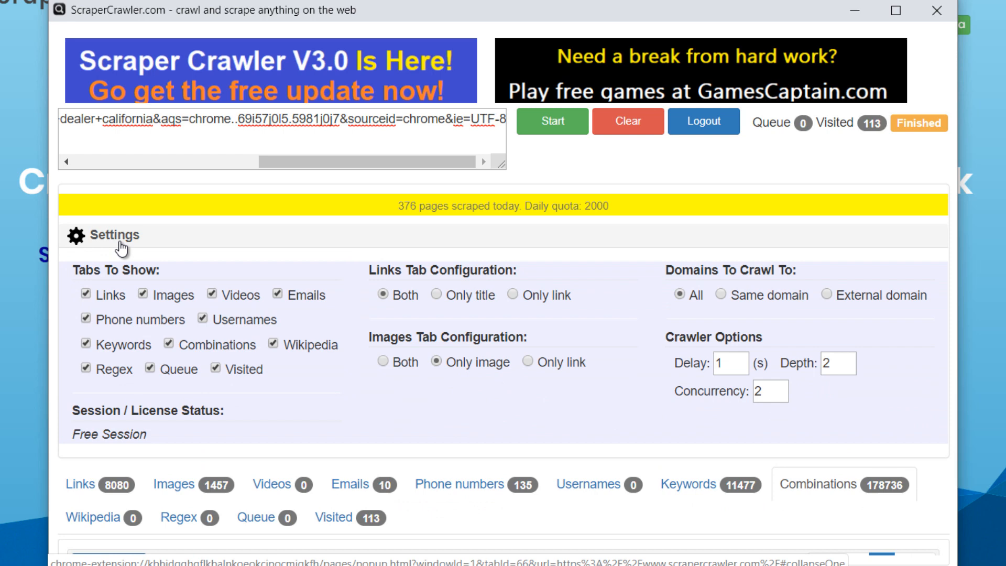
pyautogui.moveTo(266, 296)
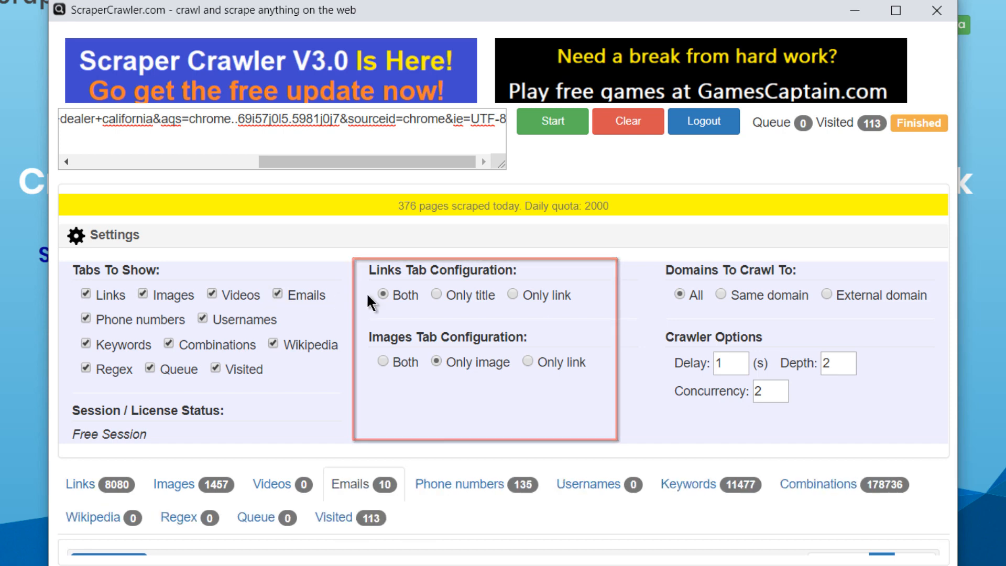
pyautogui.click(512, 294)
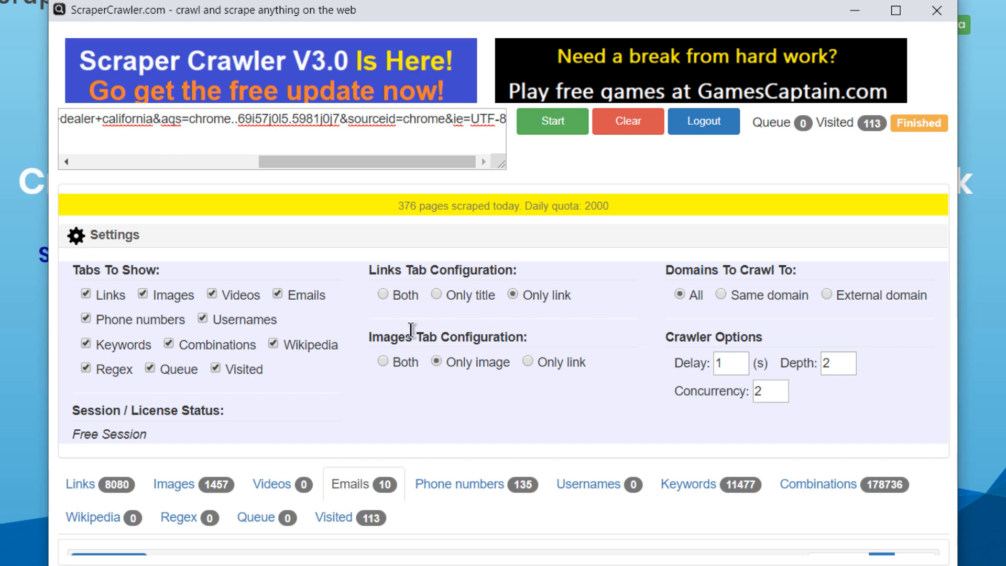
pyautogui.click(383, 361)
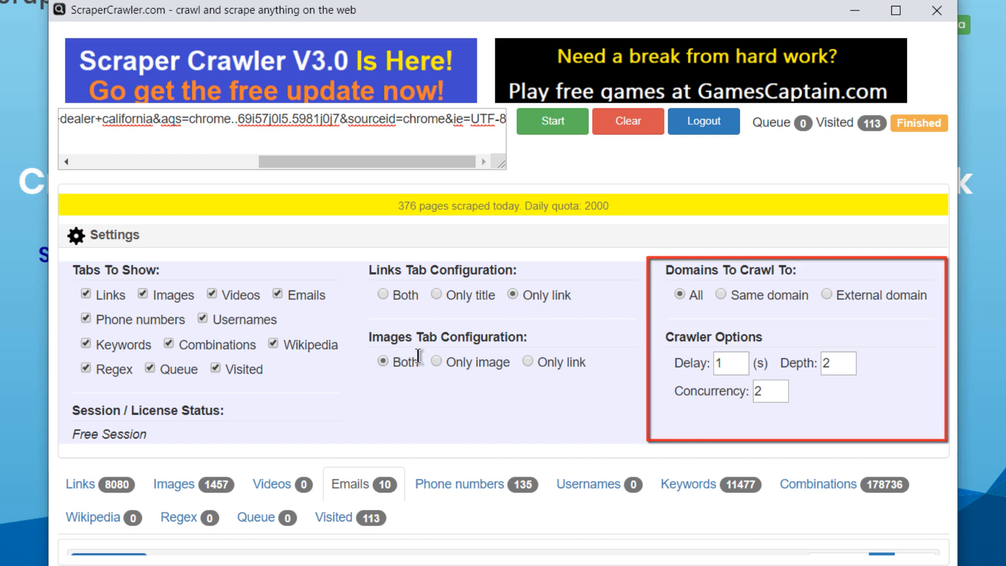
pyautogui.click(721, 294)
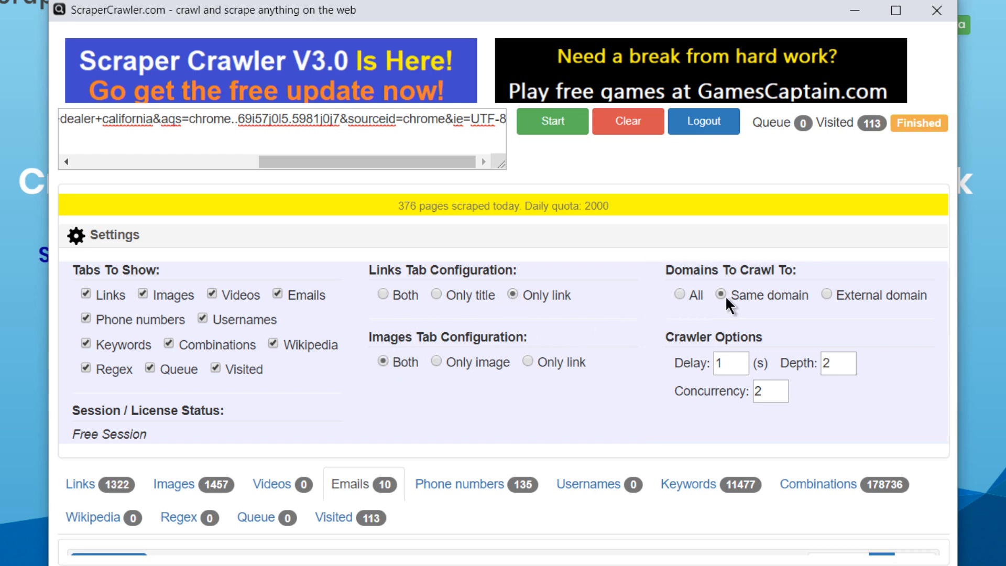
pyautogui.click(679, 295)
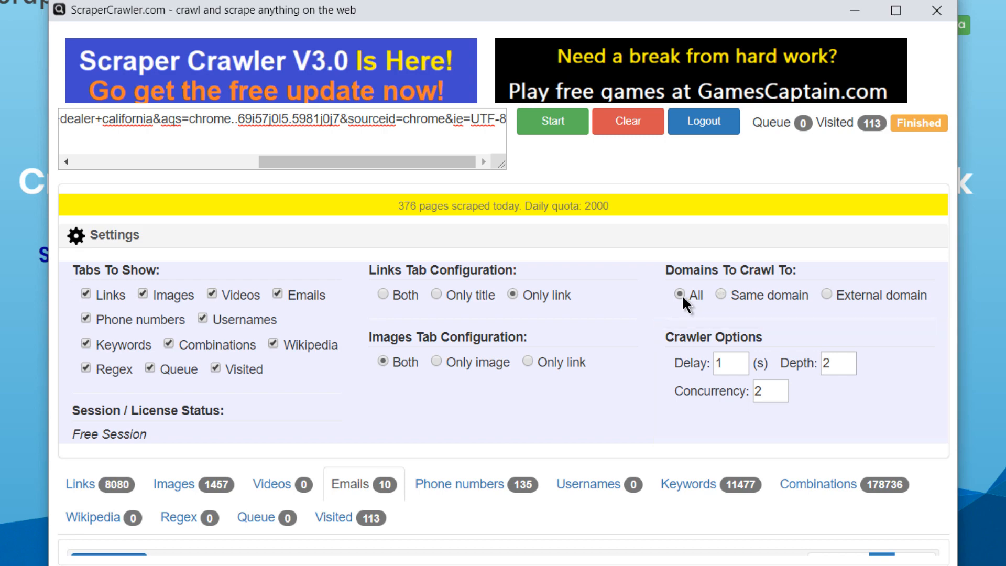
# Rerun the crawl, export phone numbers and keywords as CSV, and view keywords.csv in Excel
pyautogui.click(551, 121)
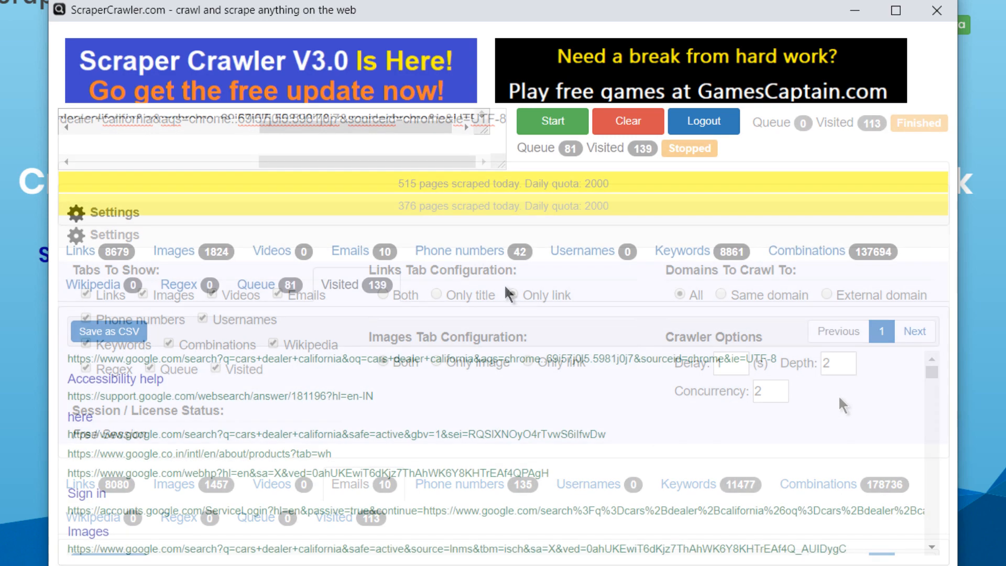
pyautogui.click(458, 250)
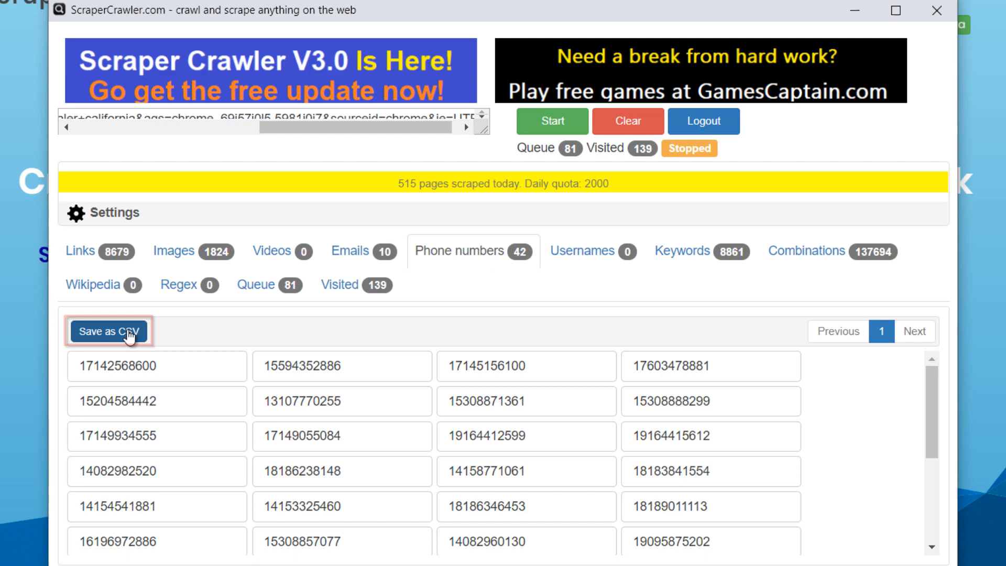
pyautogui.click(682, 250)
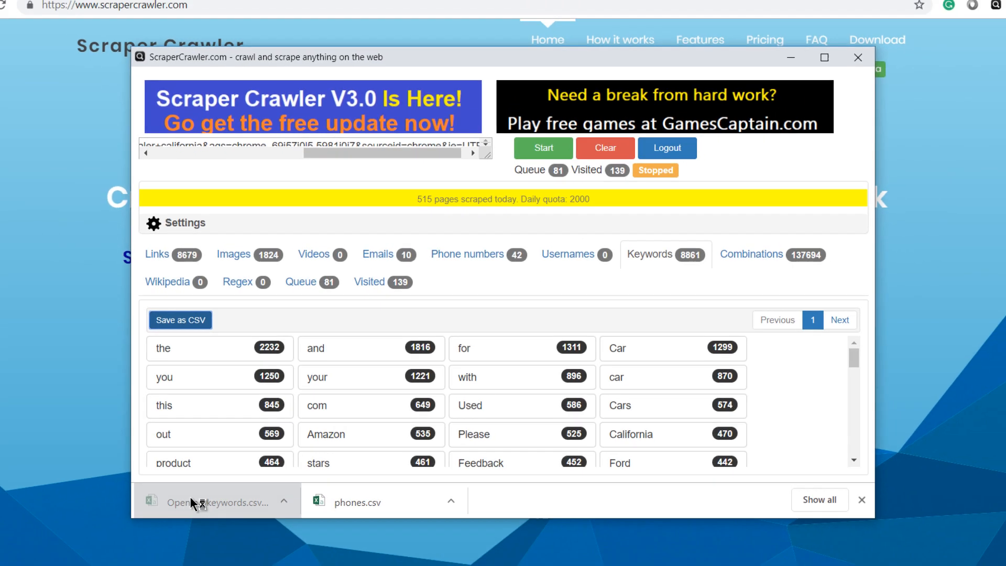
pyautogui.click(193, 502)
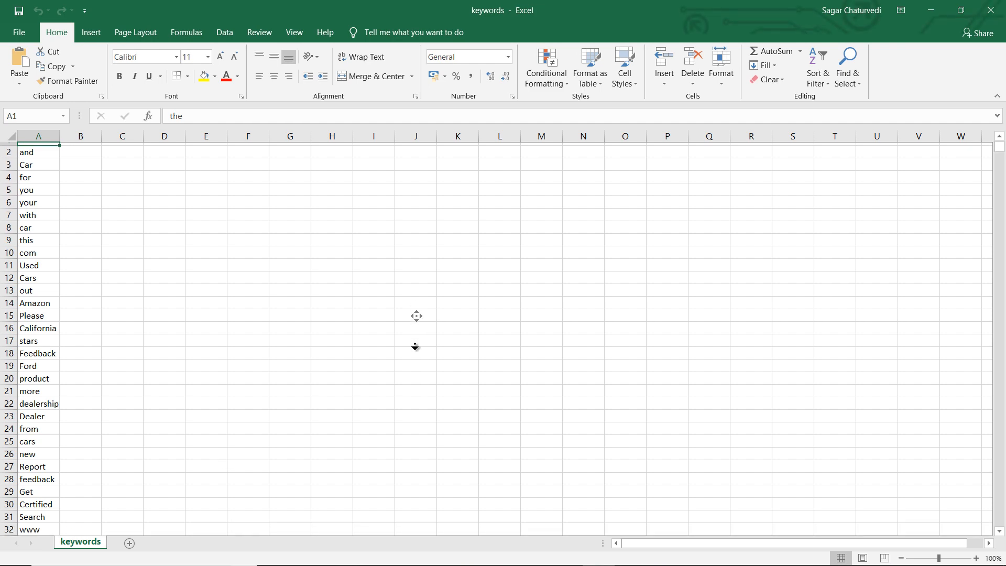